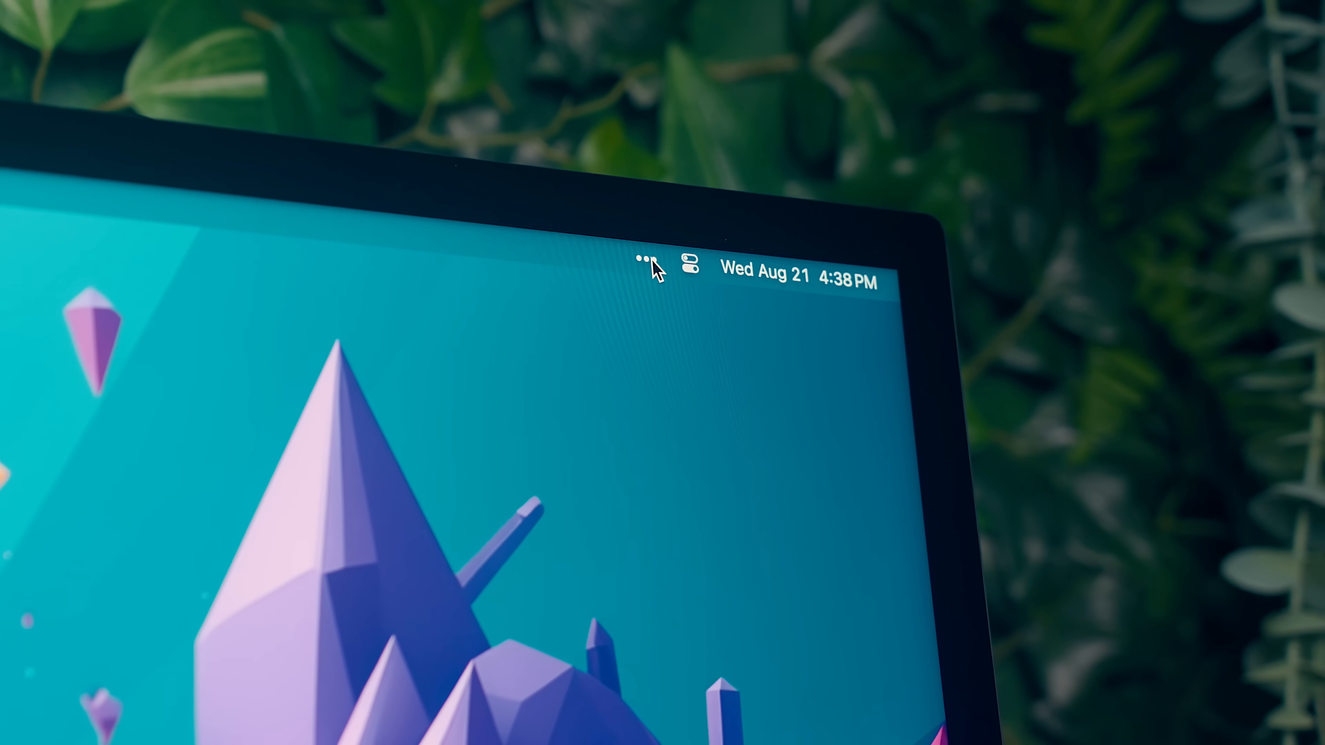
# Expand the hidden menu-bar items, view the SSD stats dropdown, and bring up the Focus options.
pyautogui.click(644, 266)
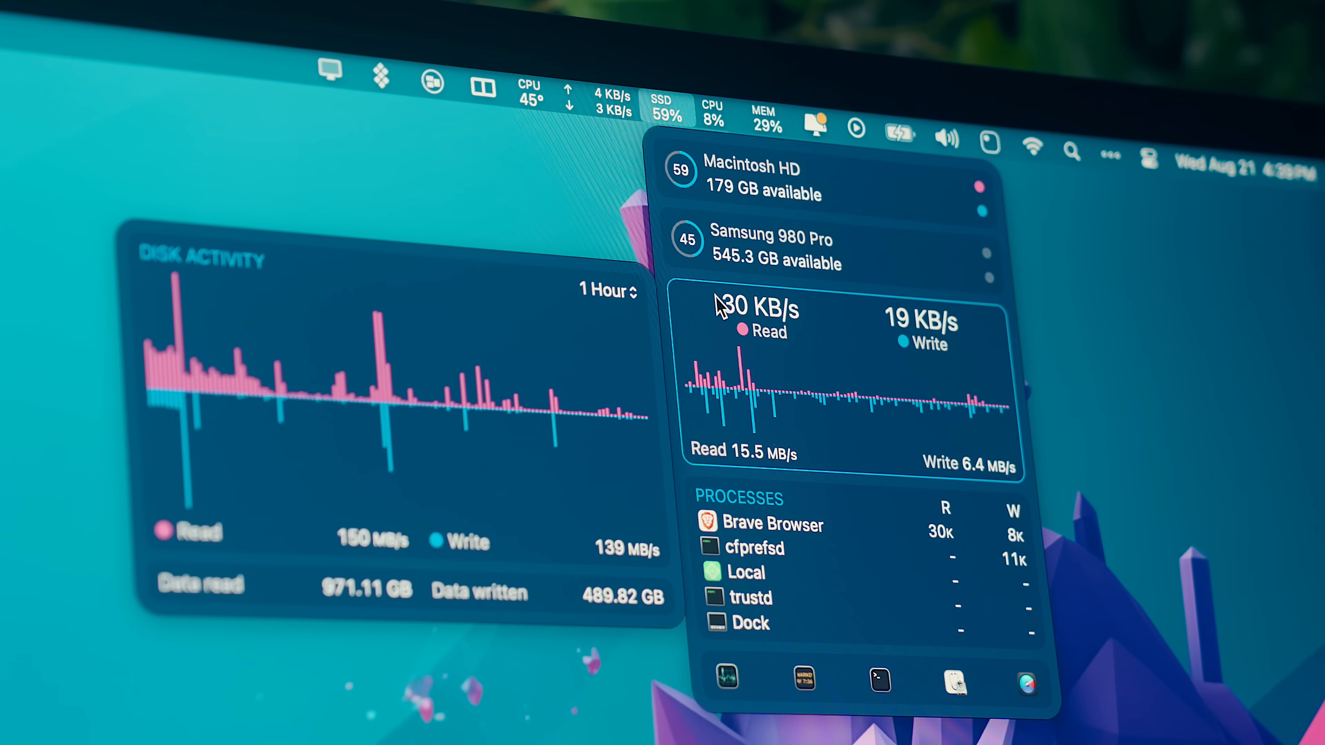
pyautogui.click(811, 108)
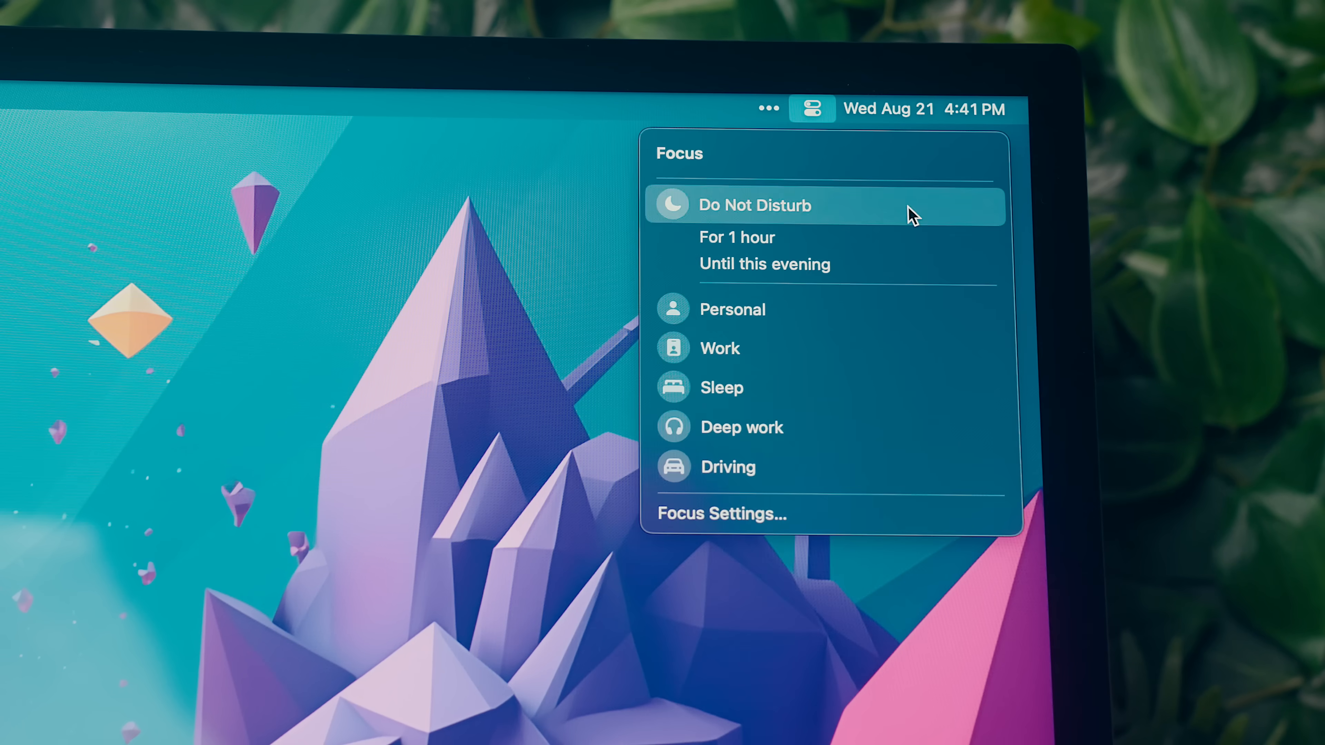
pyautogui.click(754, 204)
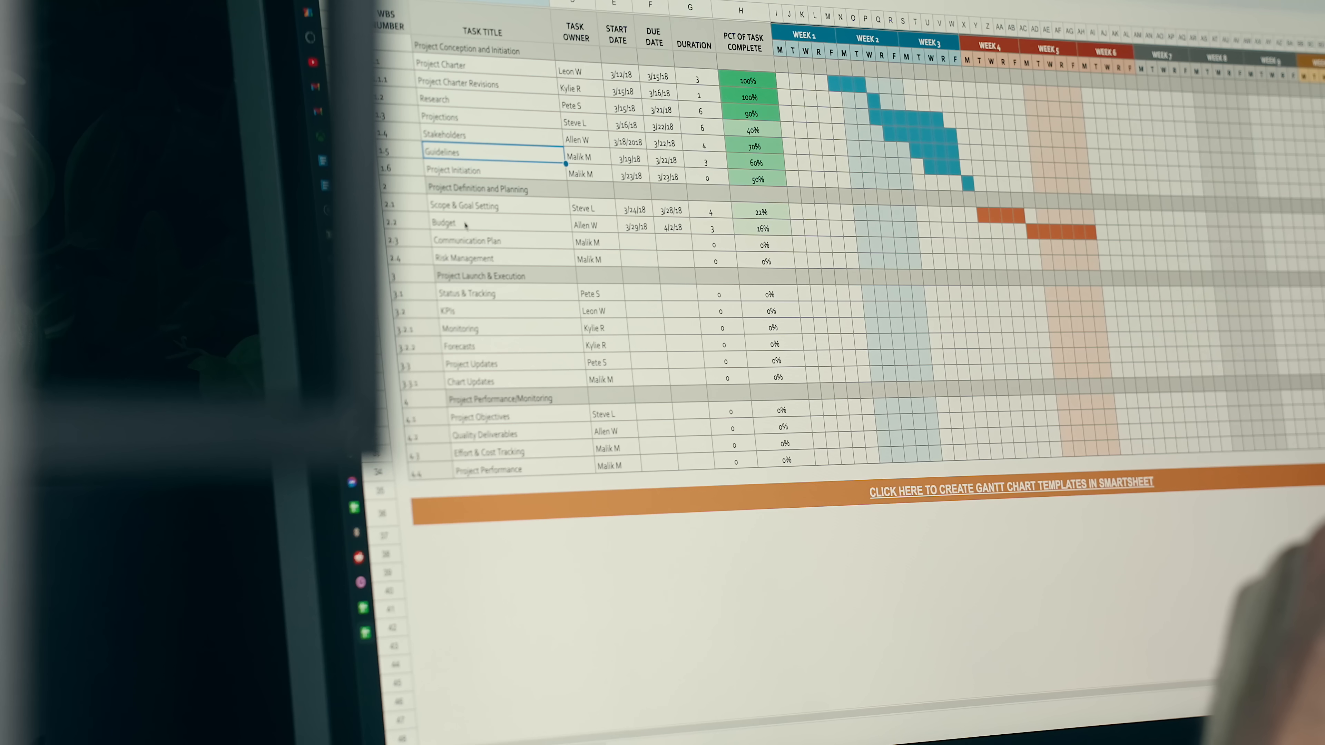
pyautogui.click(482, 206)
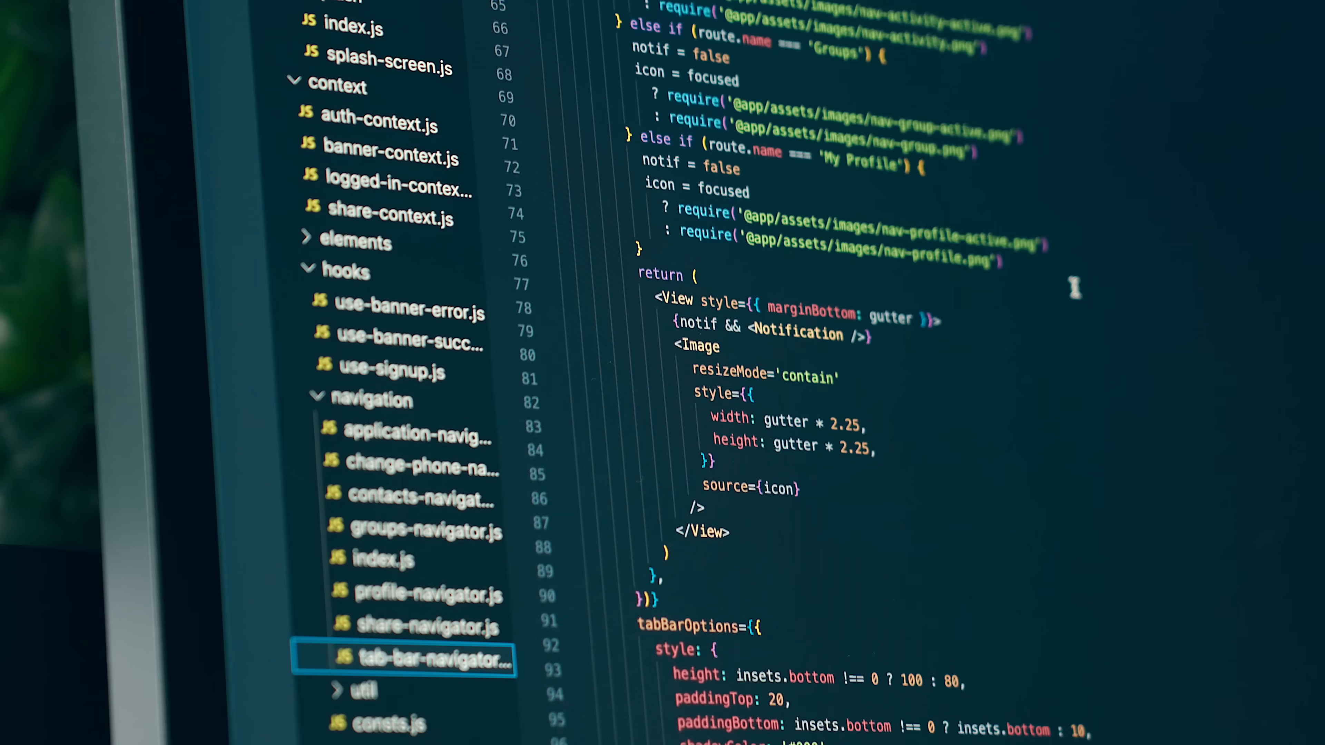
pyautogui.scroll(-3)
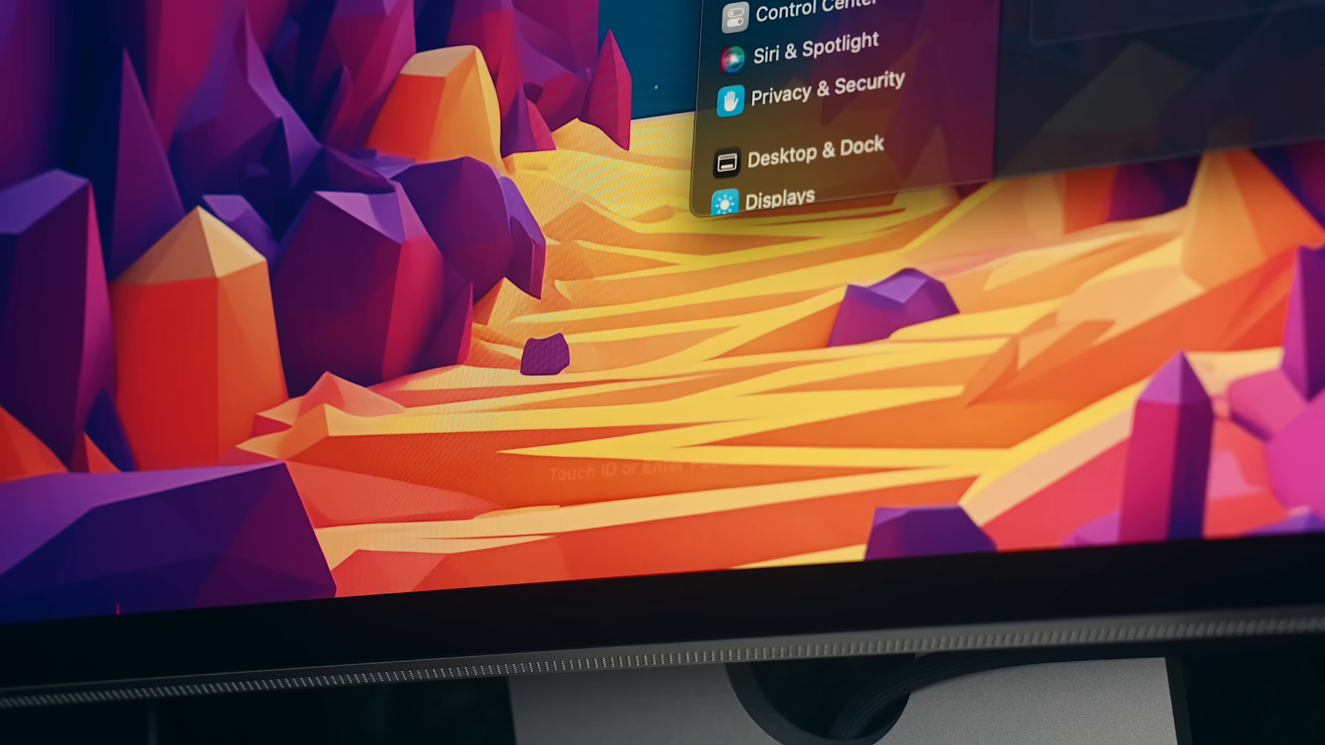
# Change a Privacy & Security setting so the Touch ID / password authorization prompt appears.
pyautogui.click(810, 81)
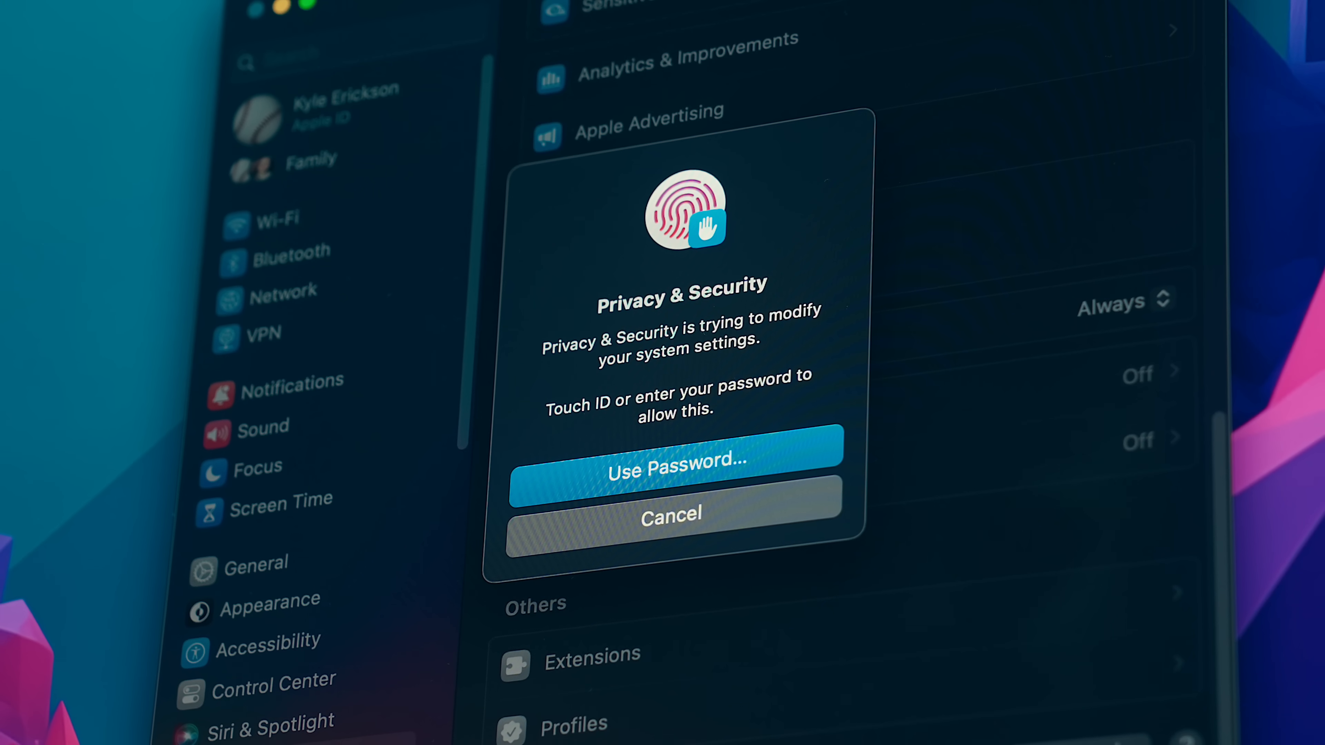